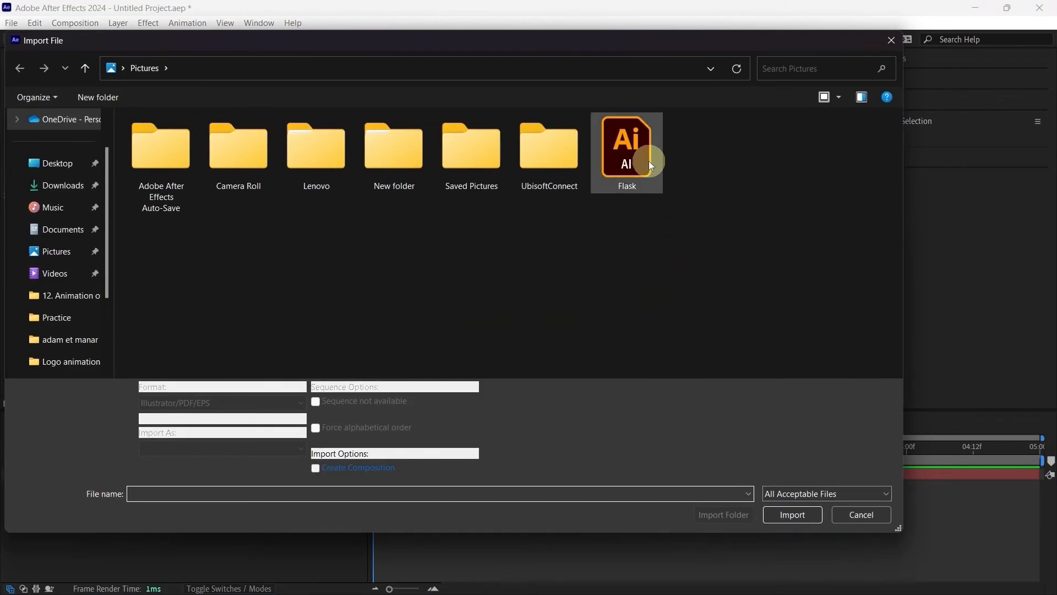
Import Flask.ai as a composition with layer sizes preserved.
double_click(625, 144)
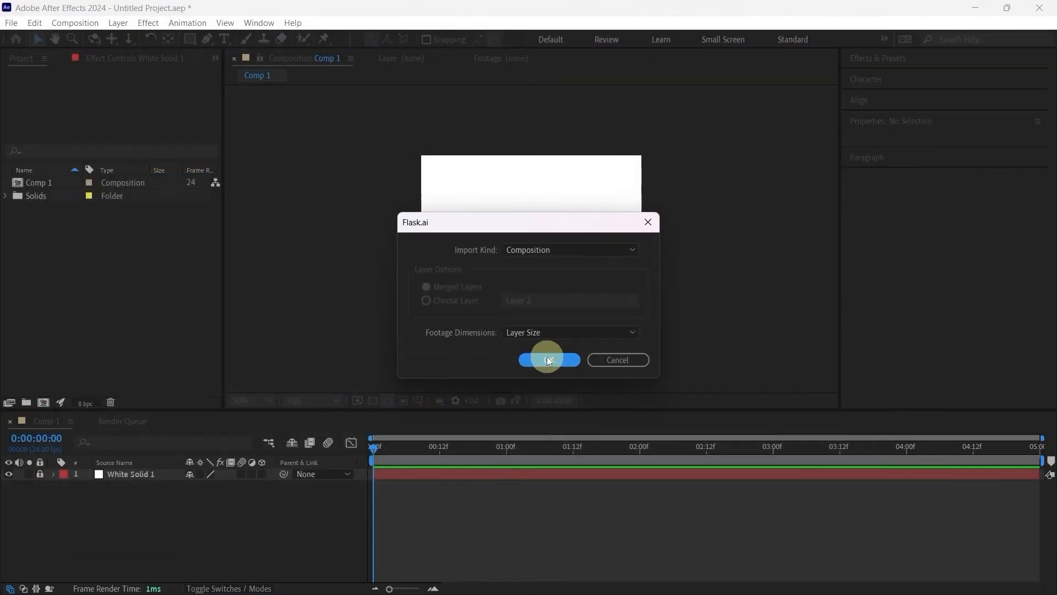
left_click(548, 360)
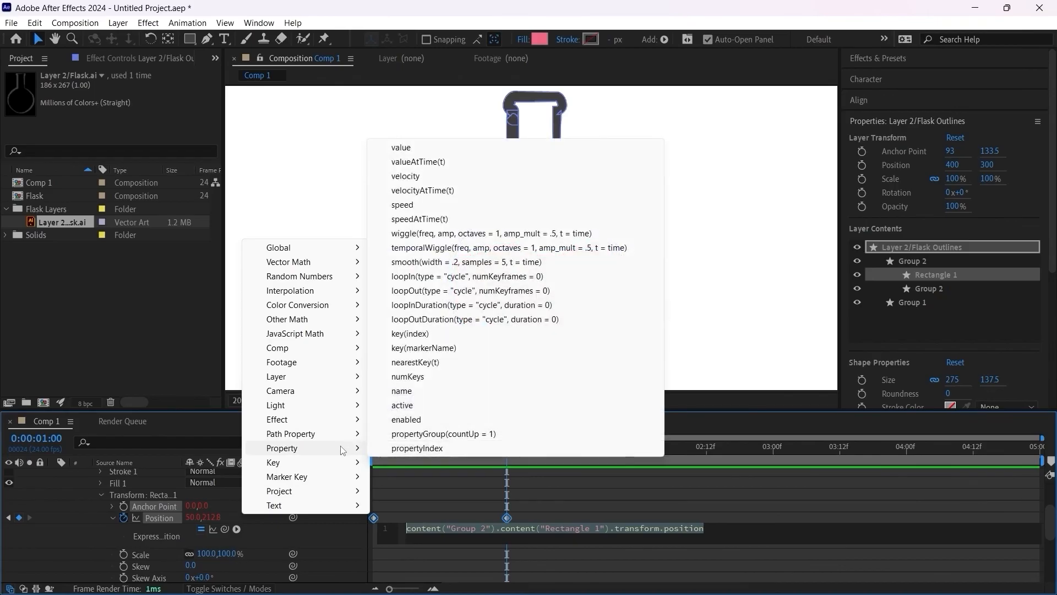